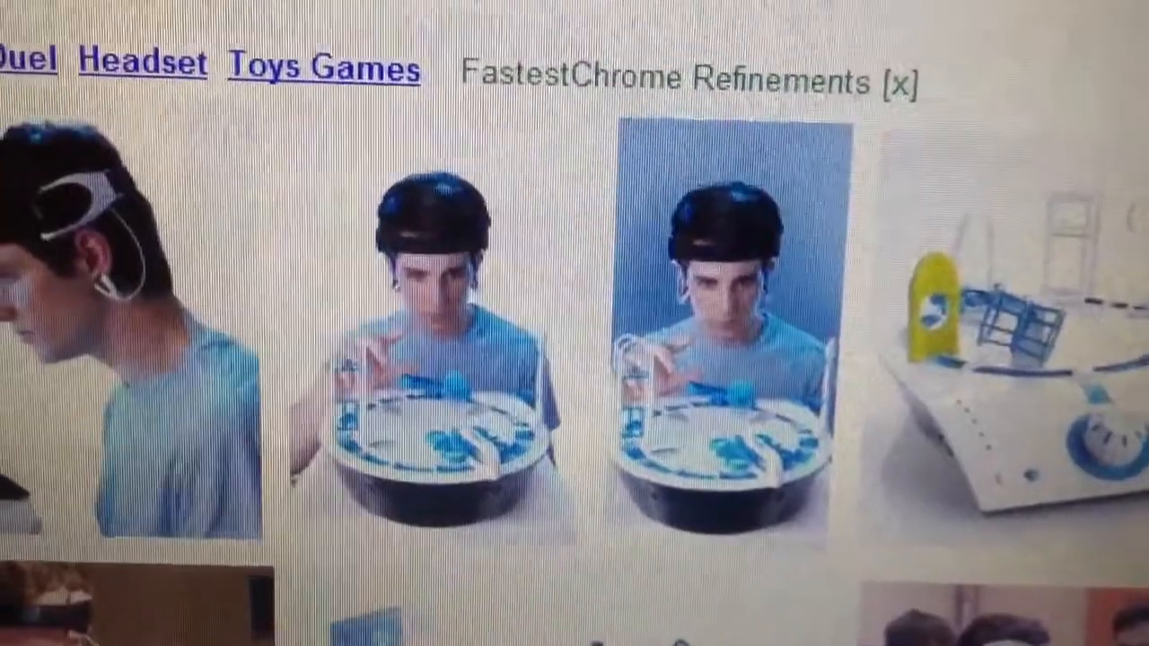
pyautogui.scroll(-3)
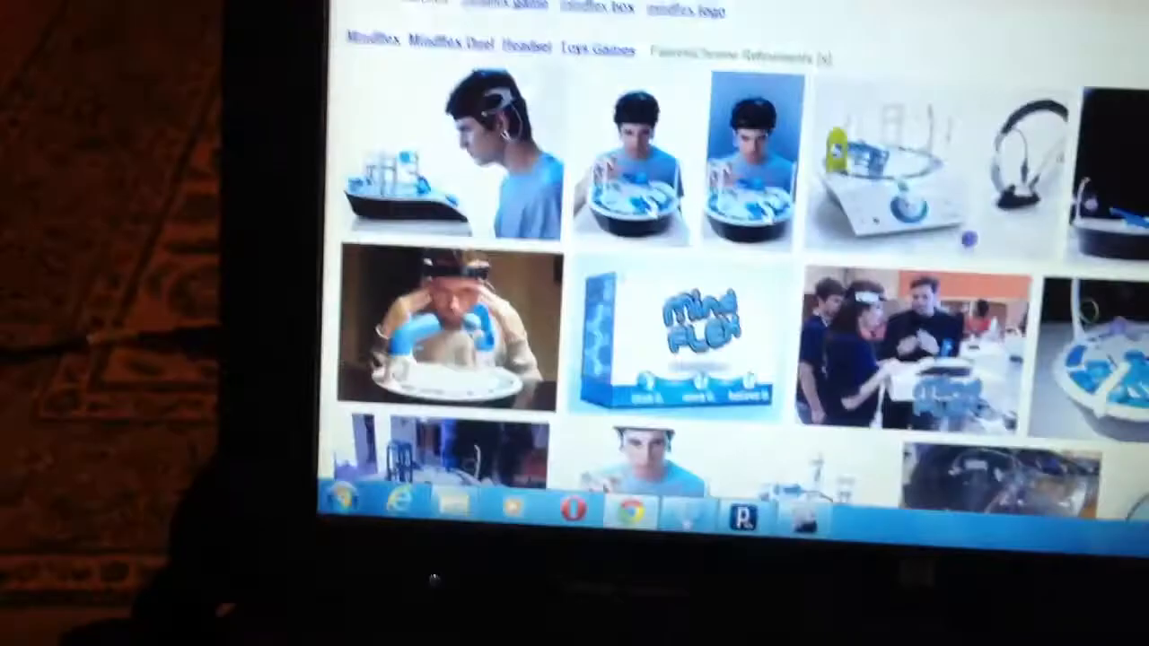
pyautogui.scroll(-3)
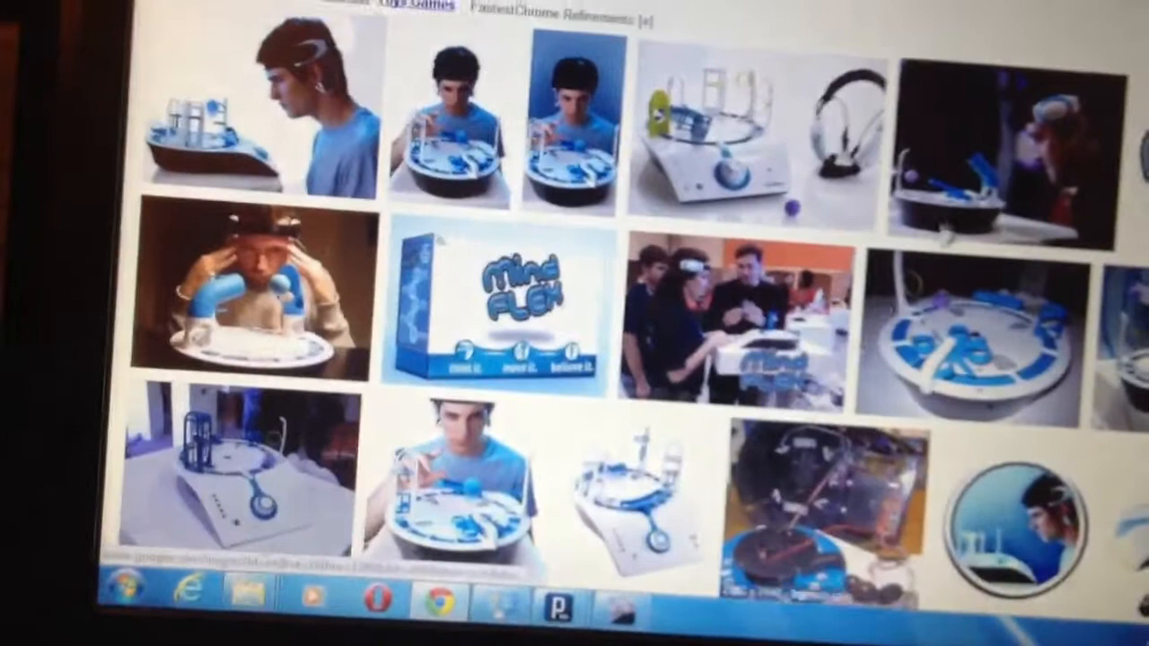